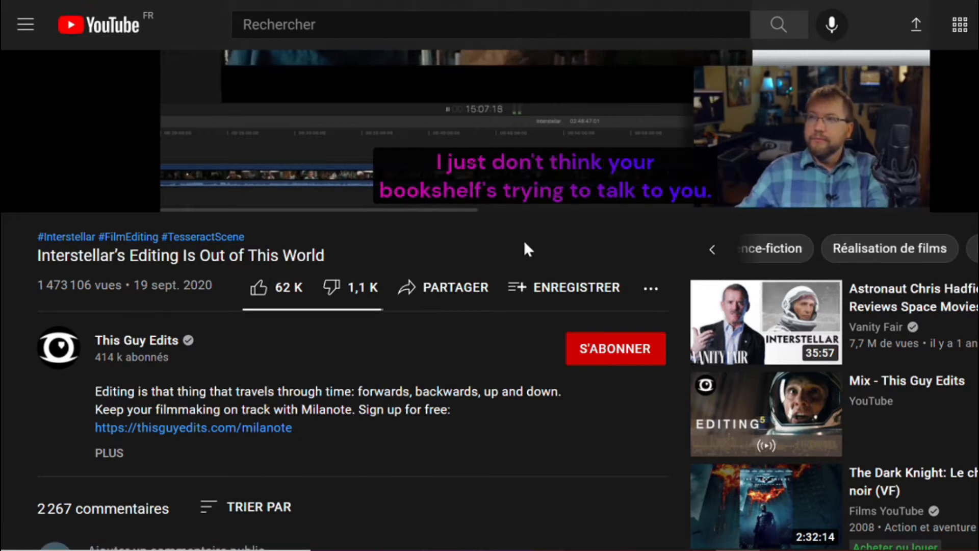
Reveal the video's extra actions and choose to show its transcript
left_click(651, 287)
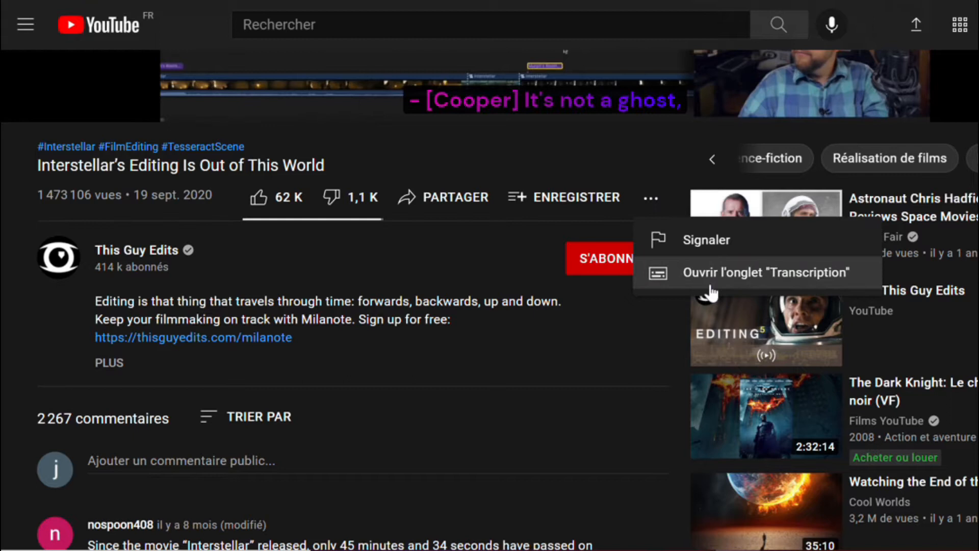
left_click(757, 272)
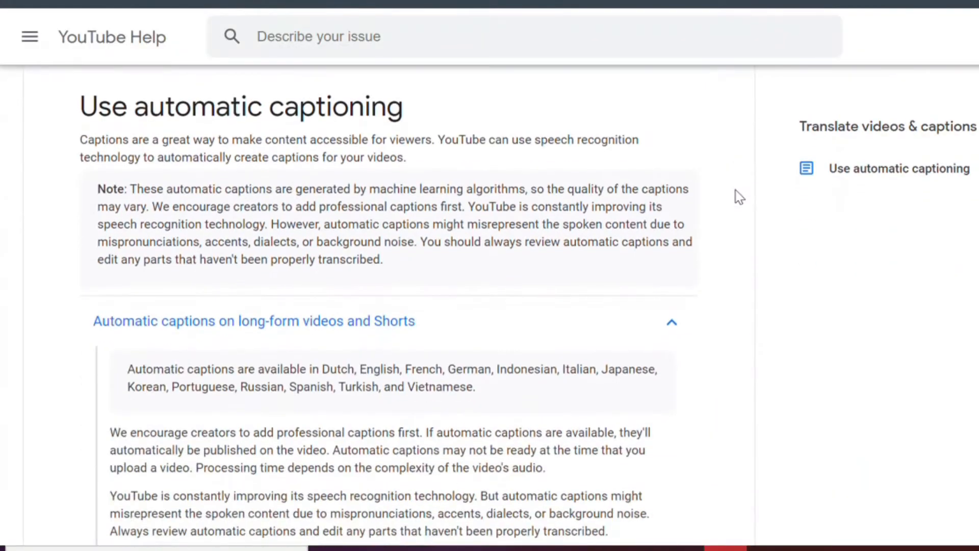
scroll("down", 3)
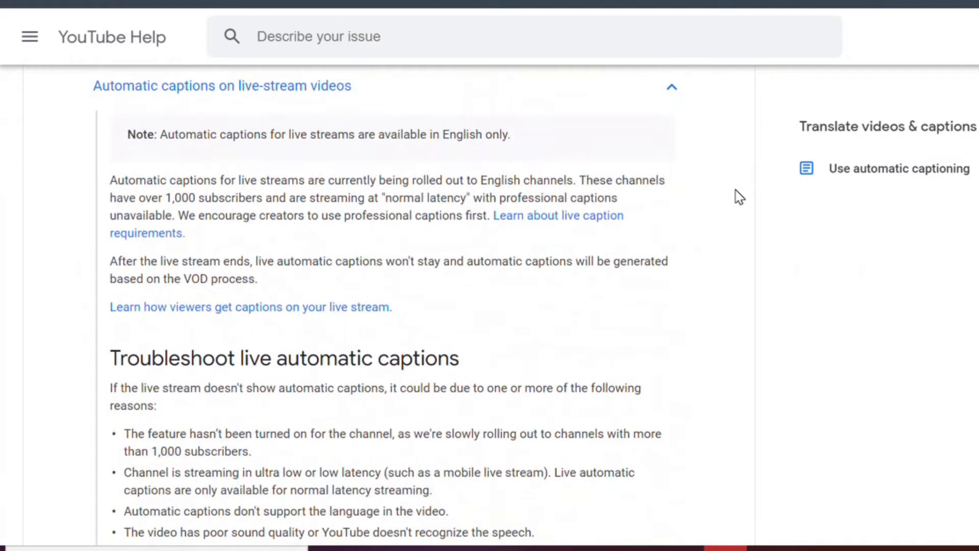
scroll("down", 3)
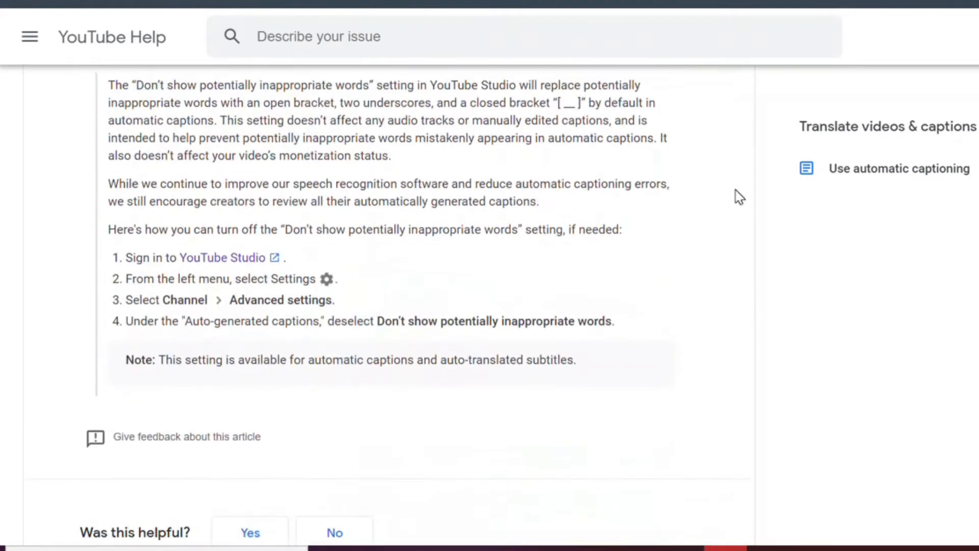
scroll("down", 3)
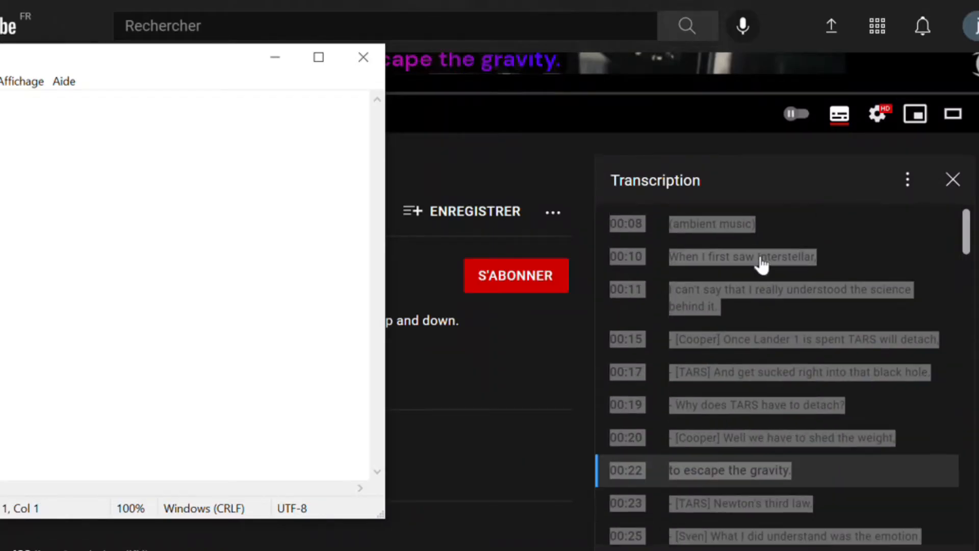
Select the transcript text and copy the video URL at the current playback time
left_click(363, 57)
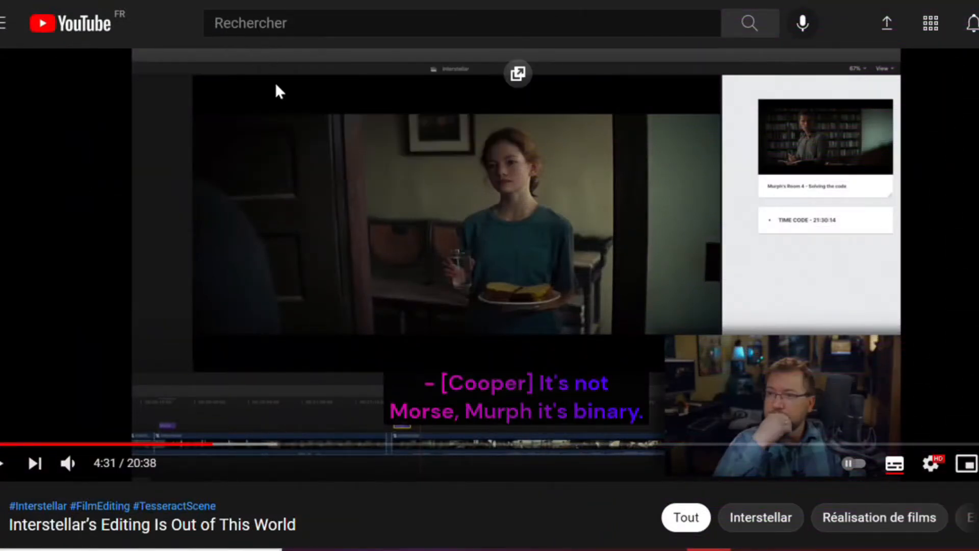
right_click(300, 402)
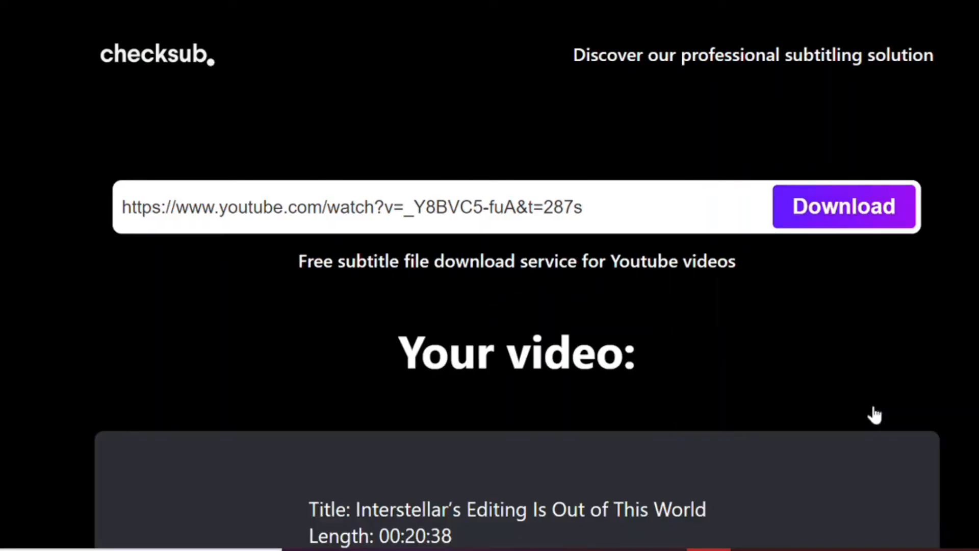
Scroll to 'Subtitles available' and load a manual subtitle track via EDIT IT
scroll("down", 3)
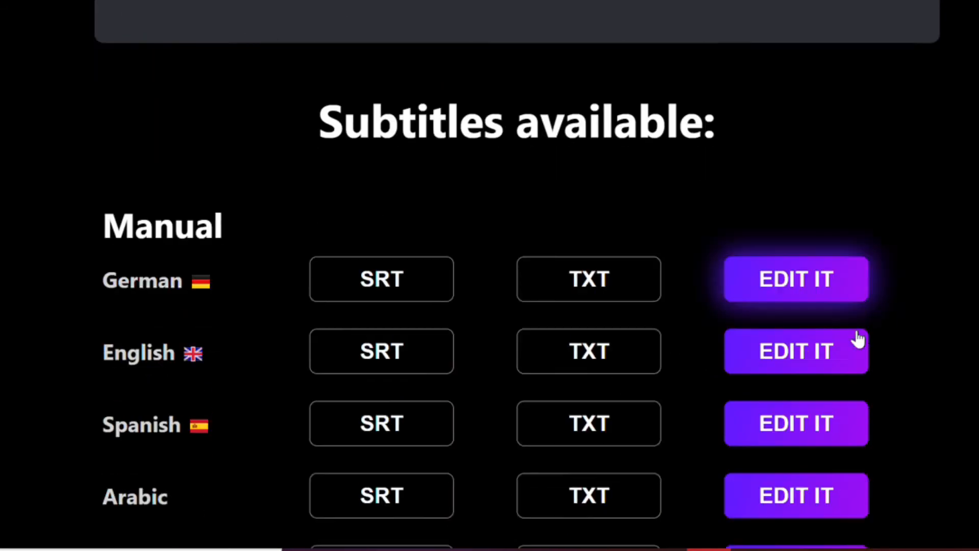
scroll("down", 3)
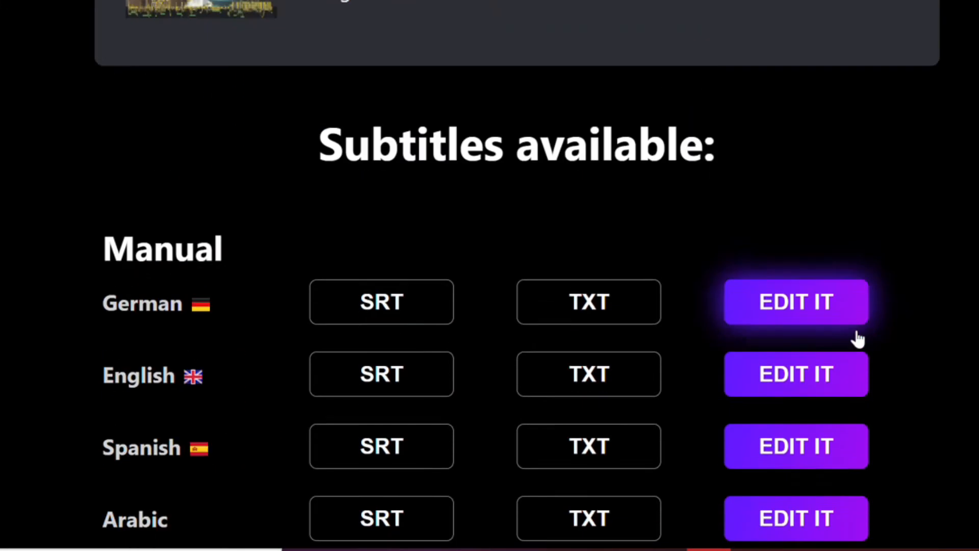
scroll("down", 3)
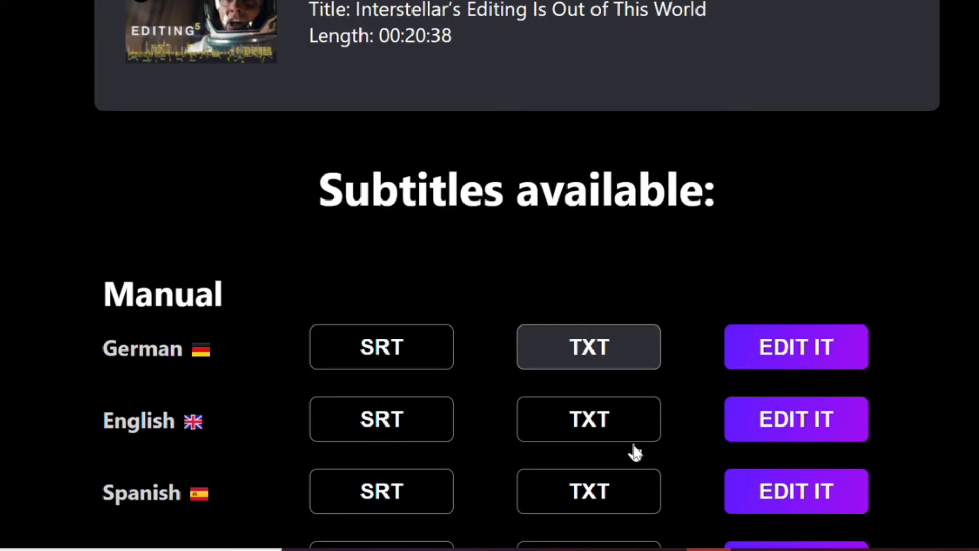
mouse_move(796, 347)
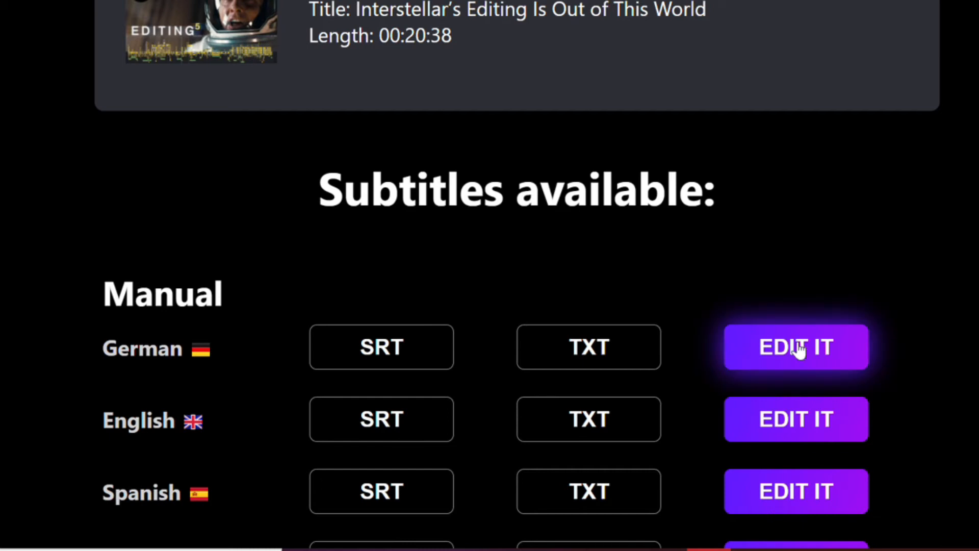
left_click(796, 347)
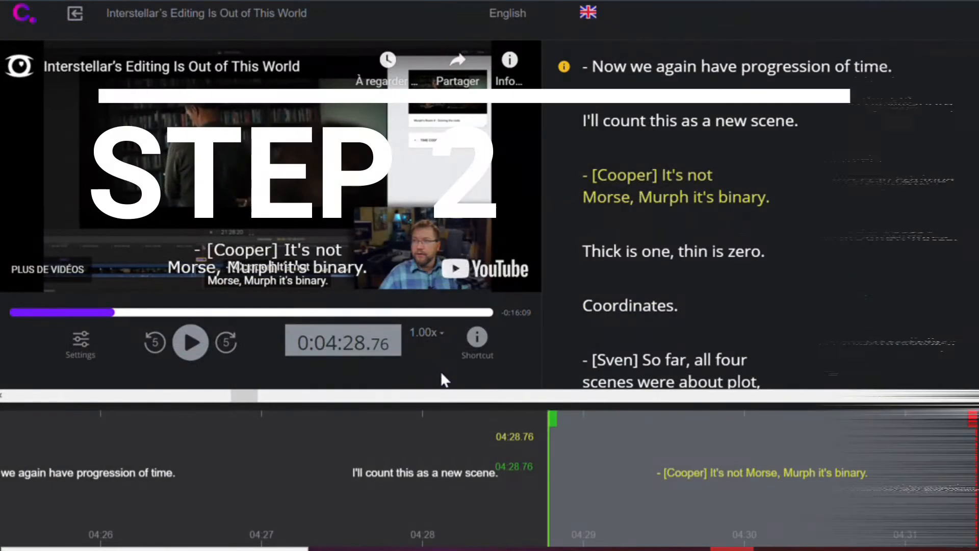
mouse_move(191, 342)
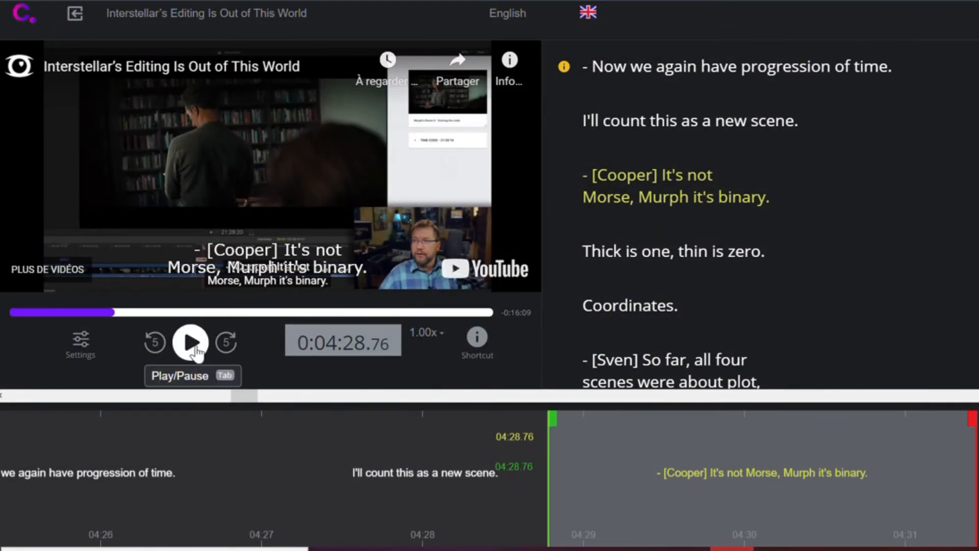
Play the video so the English subtitles run up to 4:49, 'Cooper on the space mission.'
left_click(191, 342)
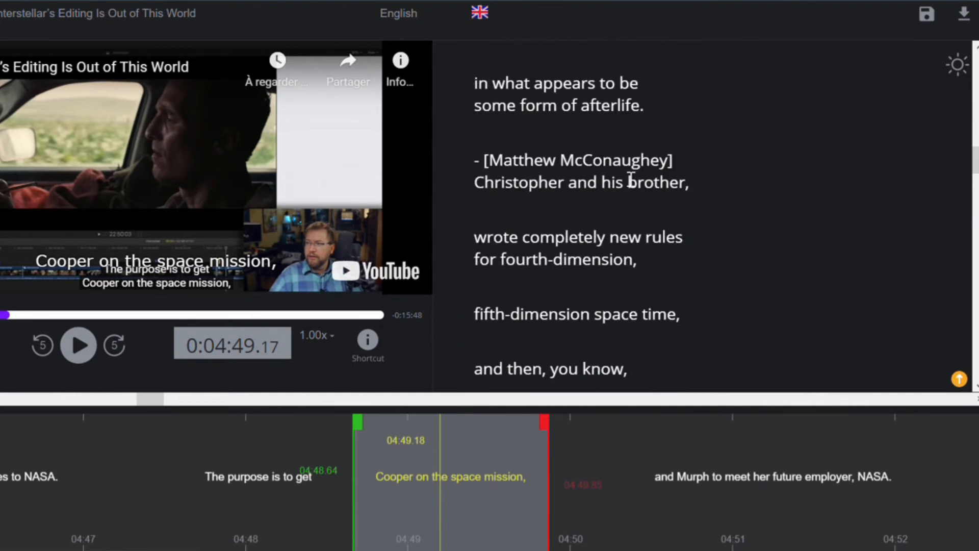
mouse_move(963, 13)
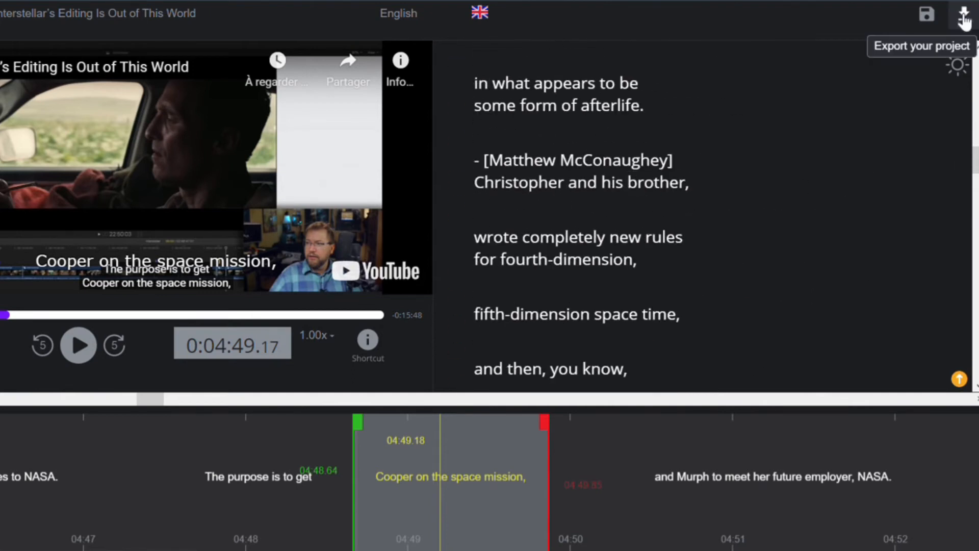
Export the project, choosing a subtitle format from SRT, VTT, TTML or CSV
left_click(964, 13)
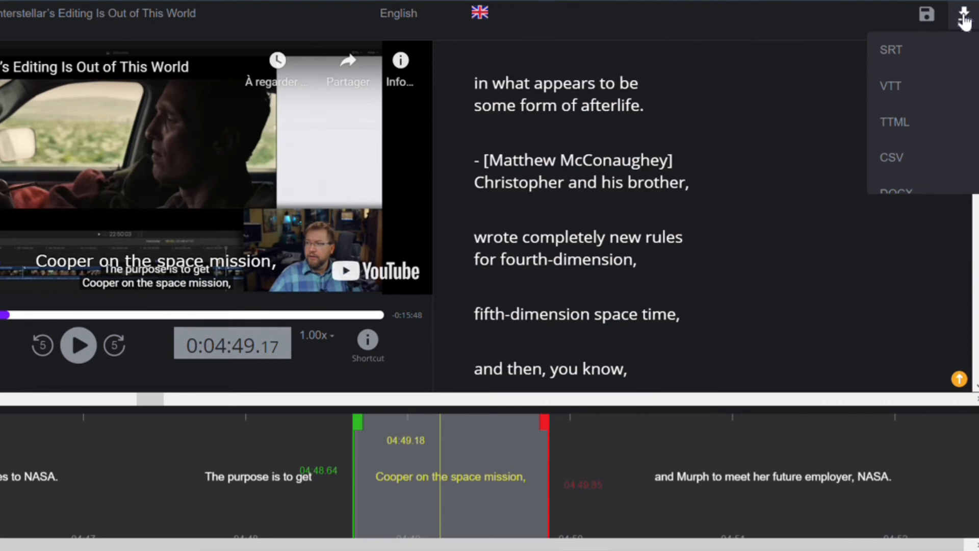
left_click(892, 67)
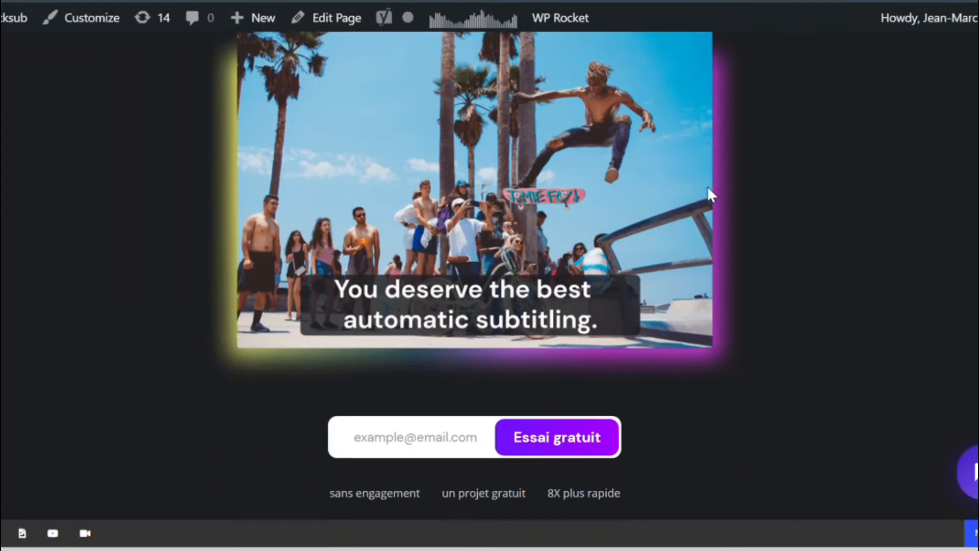
scroll("down", 3)
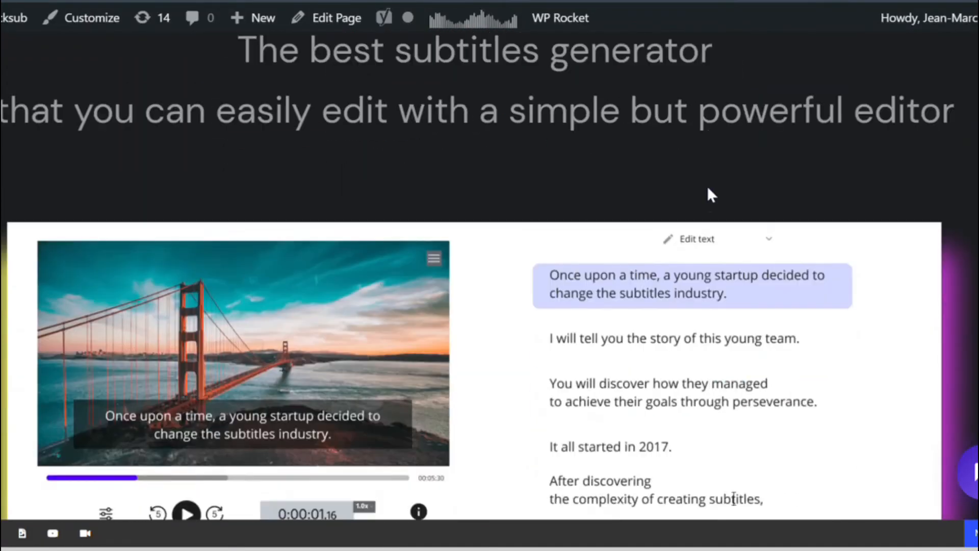
scroll("down", 3)
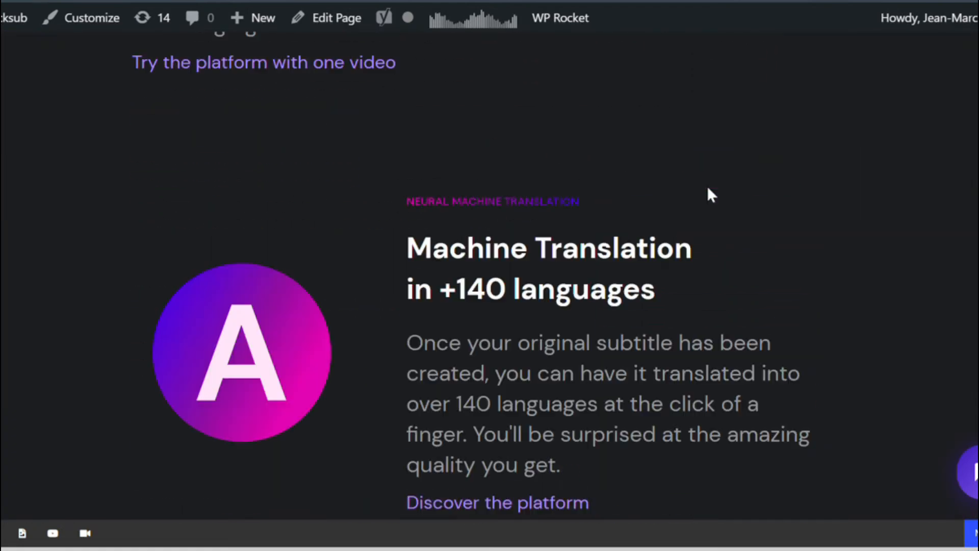
scroll("down", 3)
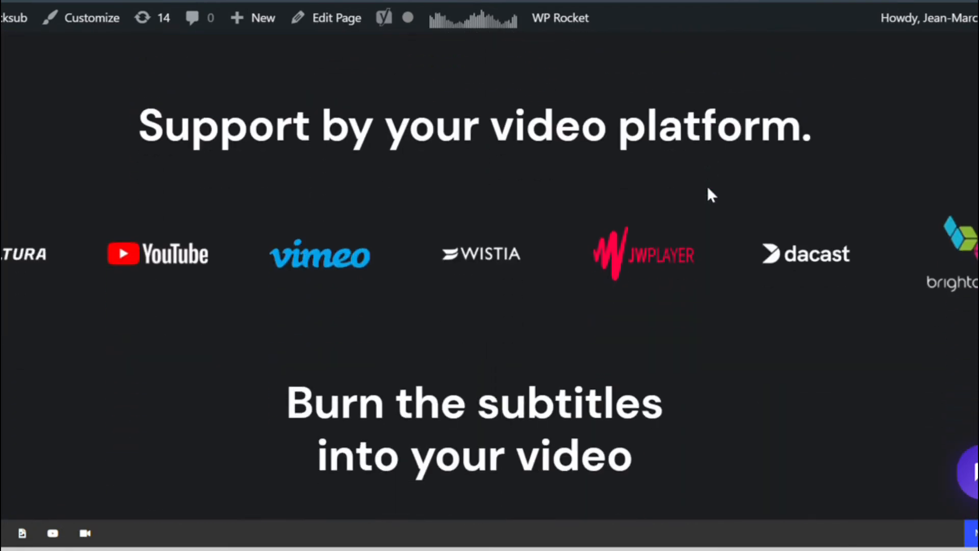